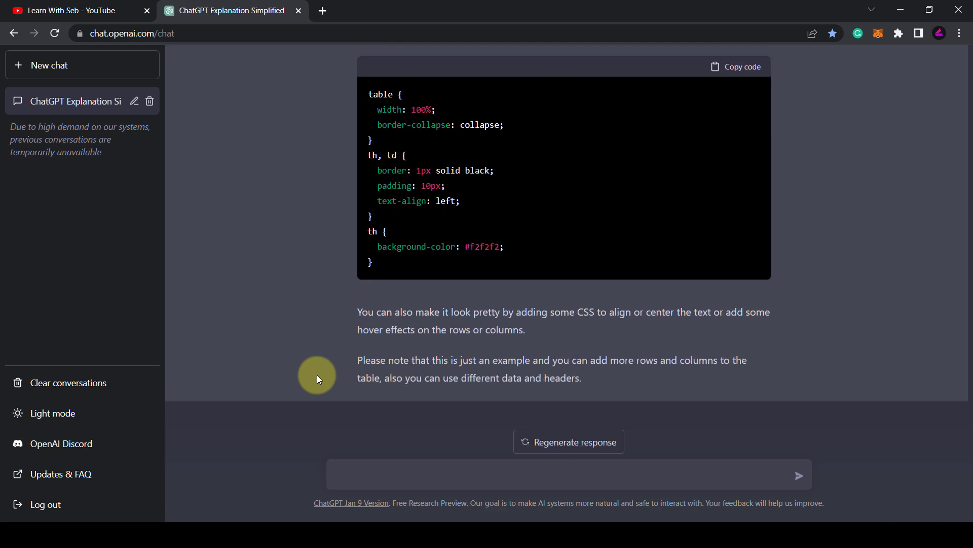
# Scroll back through the HTML table code answer before starting a new chat.
pyautogui.scroll(3)
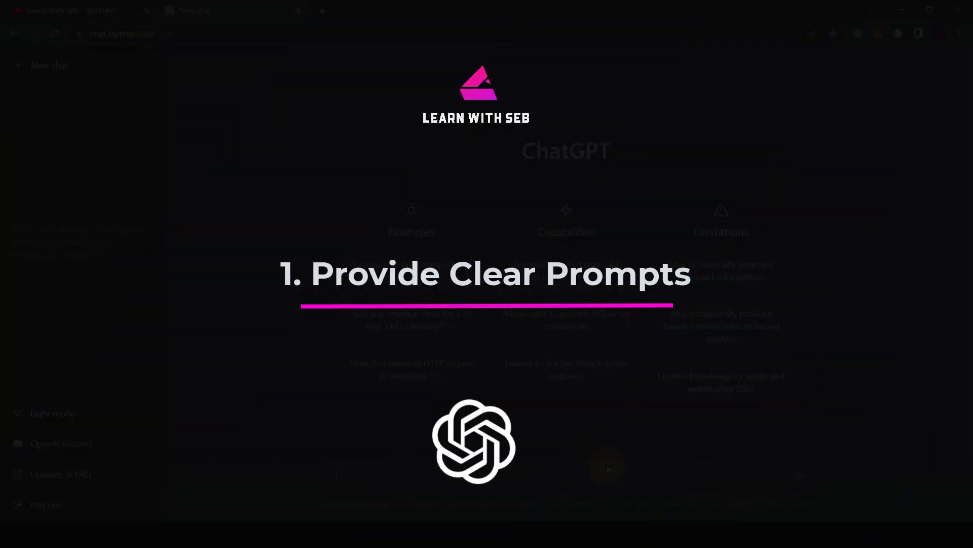
# Send 'what is chatgpt, explain like I'm 5' to get a simple explanation.
pyautogui.write('what is chat')
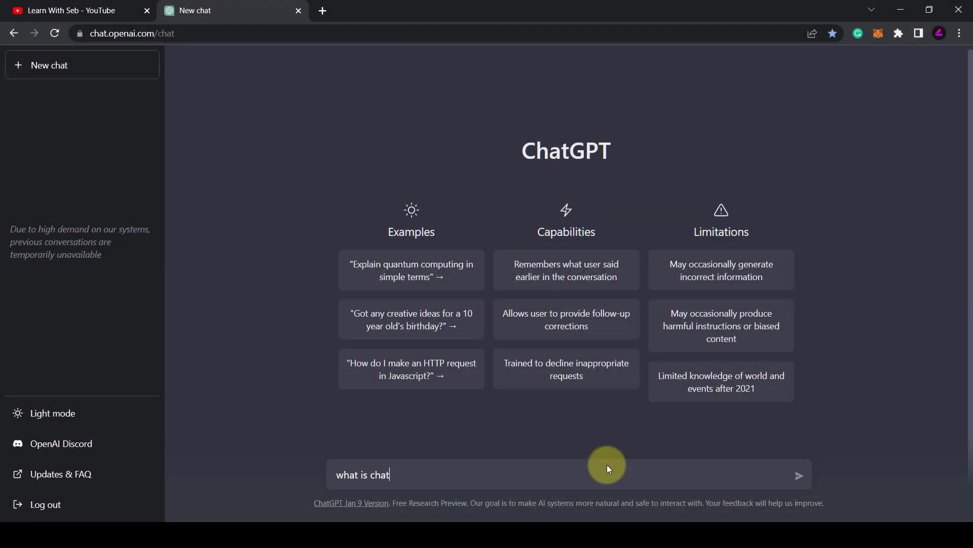
pyautogui.write('gpt, e')
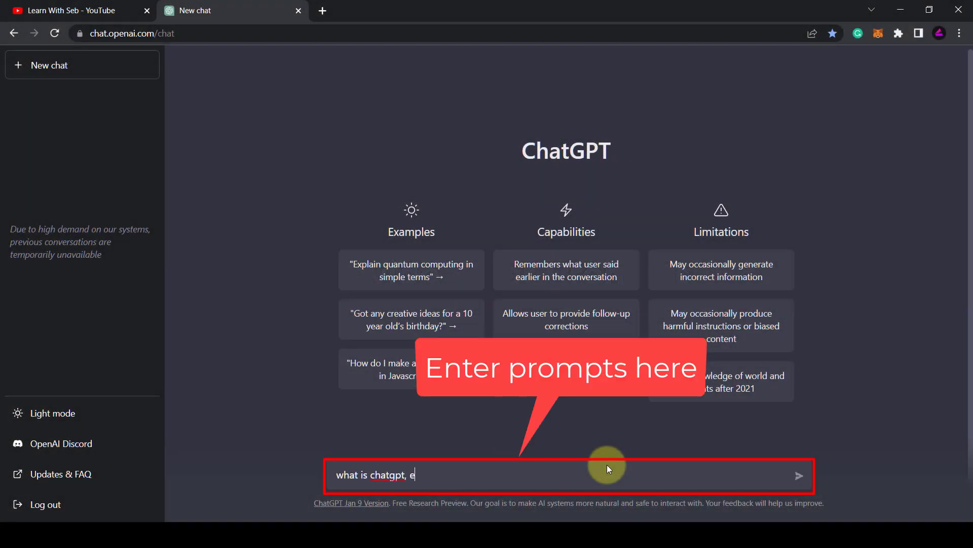
pyautogui.write('xplain like')
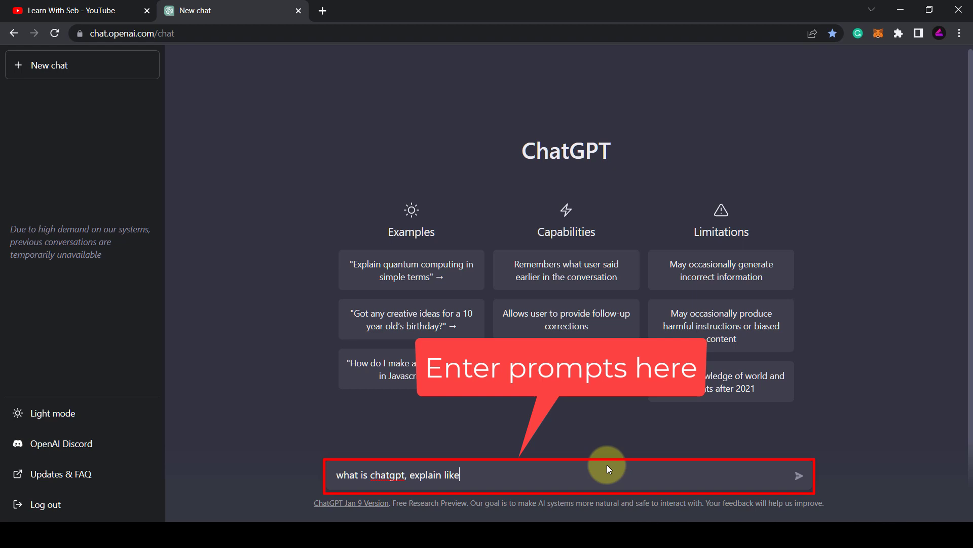
pyautogui.write("I'm 5")
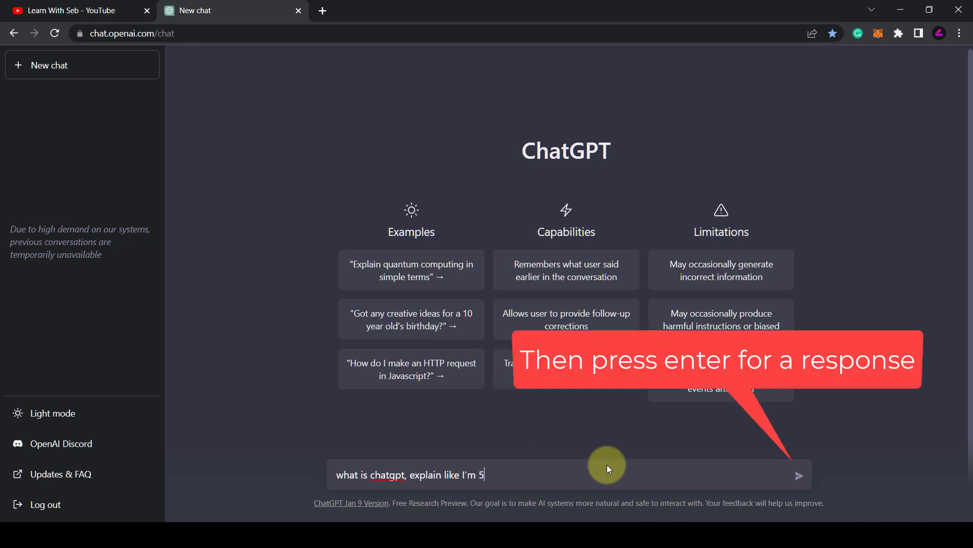
pyautogui.press('Return')
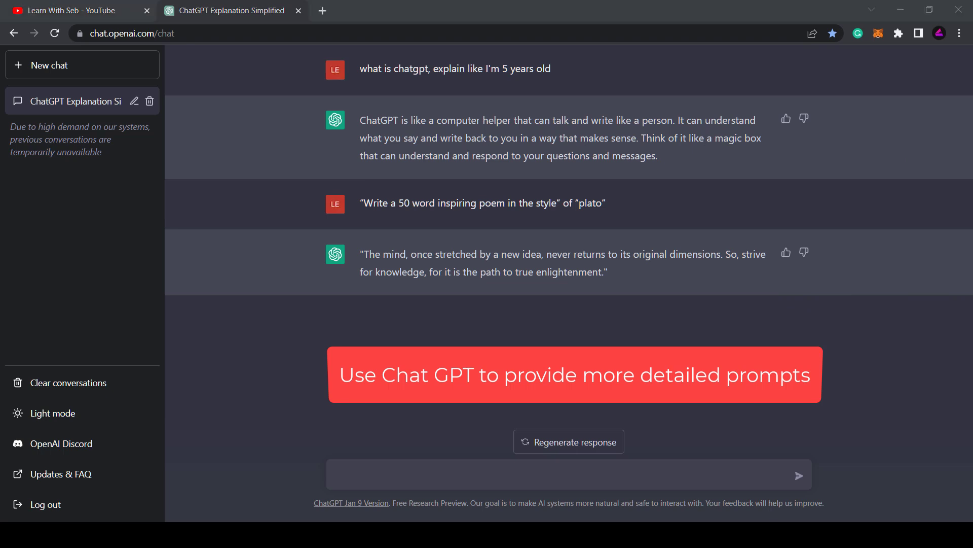
# Request 3 detailed AI art prompts about an enchanted futuristic city.
pyautogui.write('Provide 3 detailed ai art prompts to help me generate ai art about an enchanted futuristic city from future, include details about what could be in the picture.')
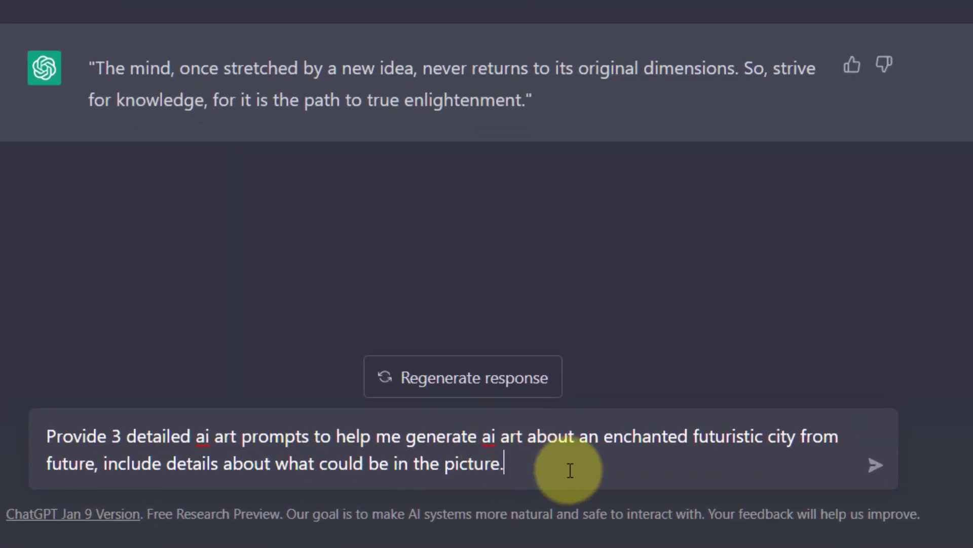
pyautogui.moveTo(584, 473)
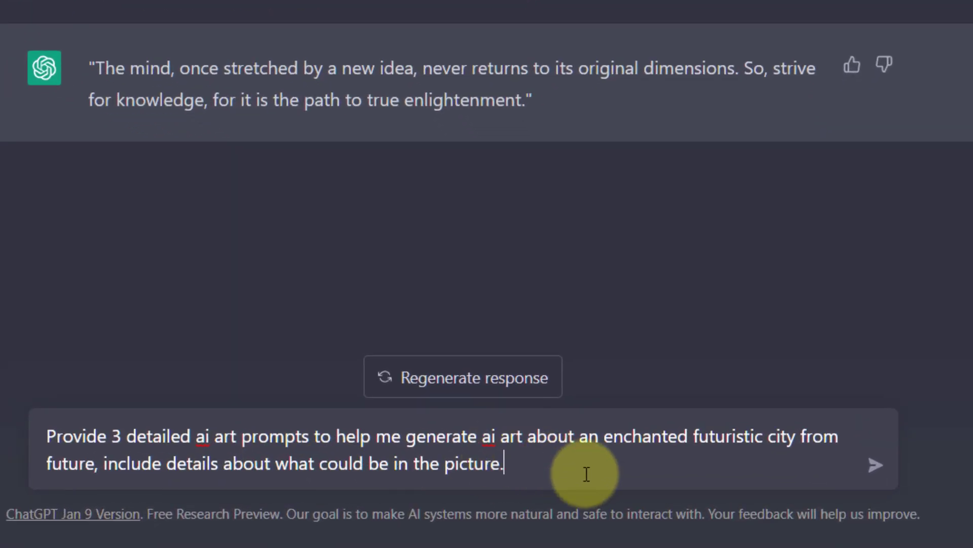
pyautogui.click(875, 466)
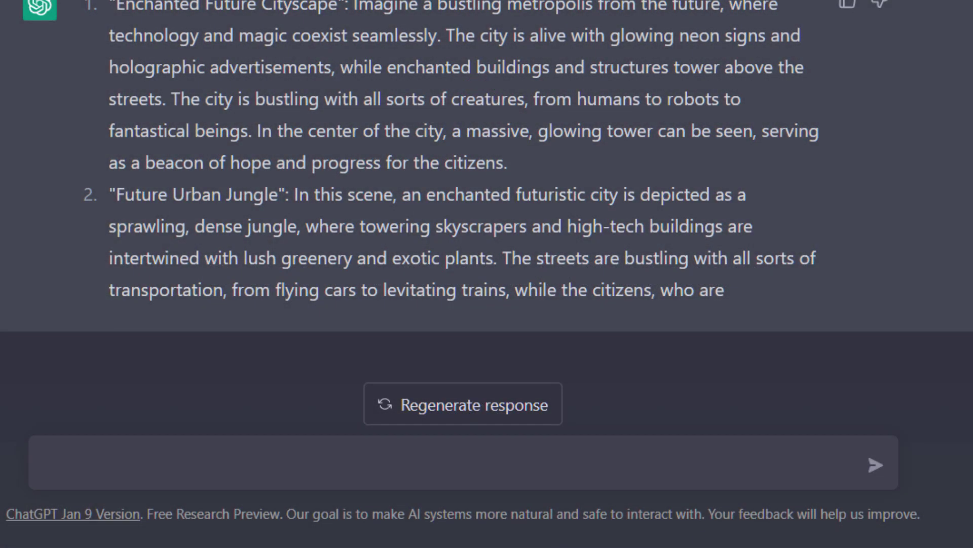
pyautogui.moveTo(762, 328)
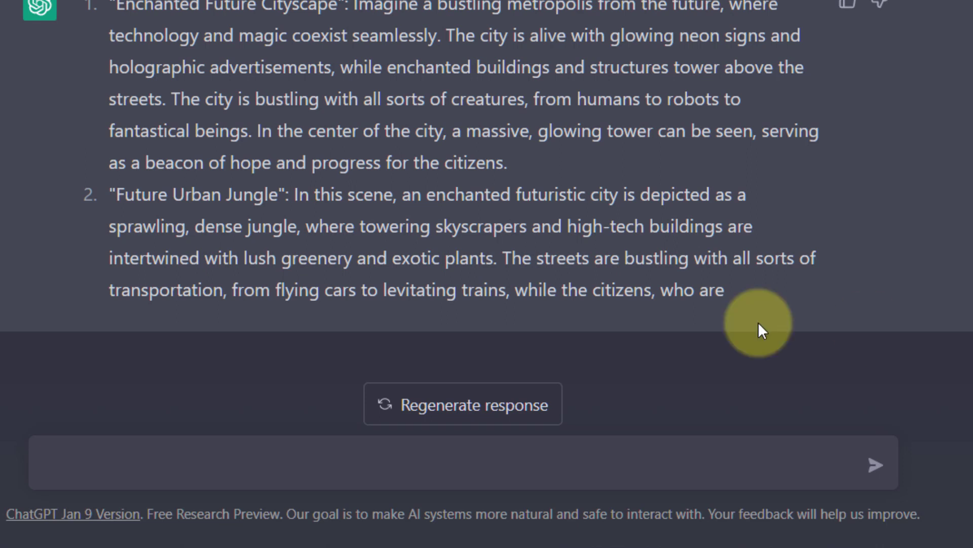
pyautogui.moveTo(337, 464)
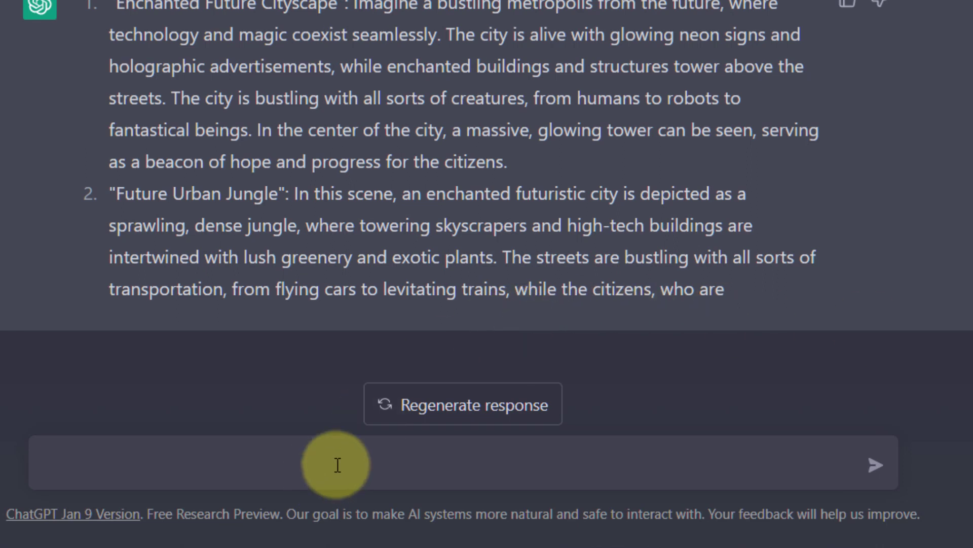
# Send "What is CHATGPT? Explain it like I'm 5 years old." and get the answer.
pyautogui.write('"What is CHATGPT? Explain it like I\'m 5 years old."')
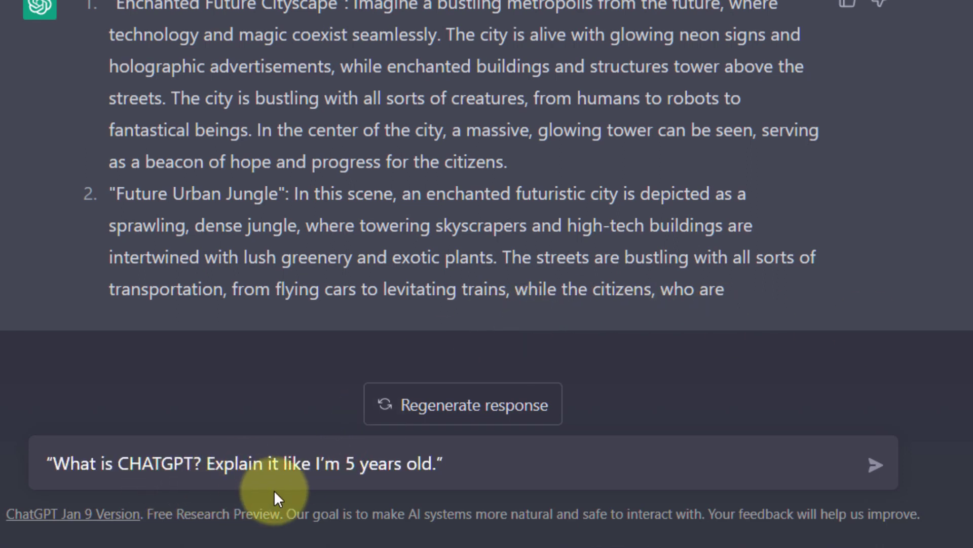
pyautogui.click(876, 463)
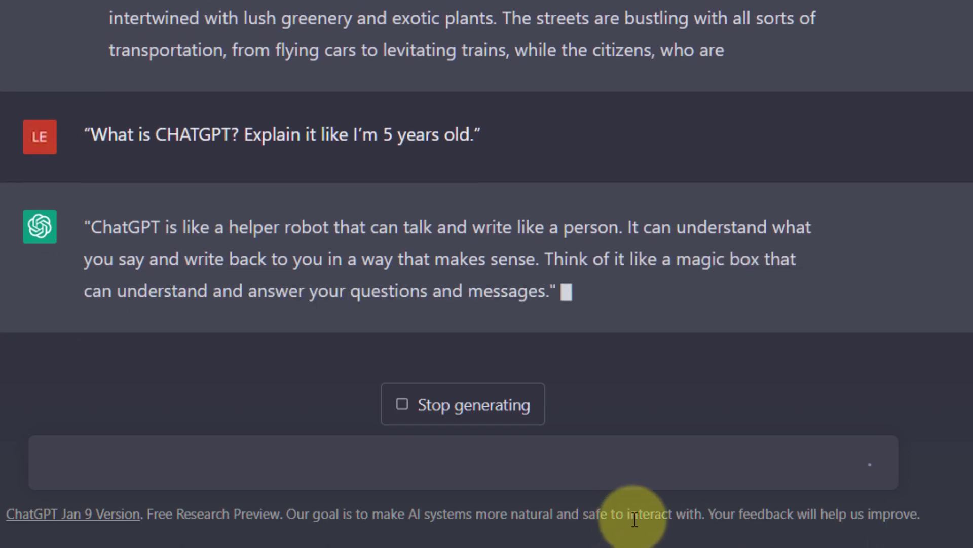
# Follow up with 'Now explain like Im 15' for a more advanced explanation.
pyautogui.write('Now')
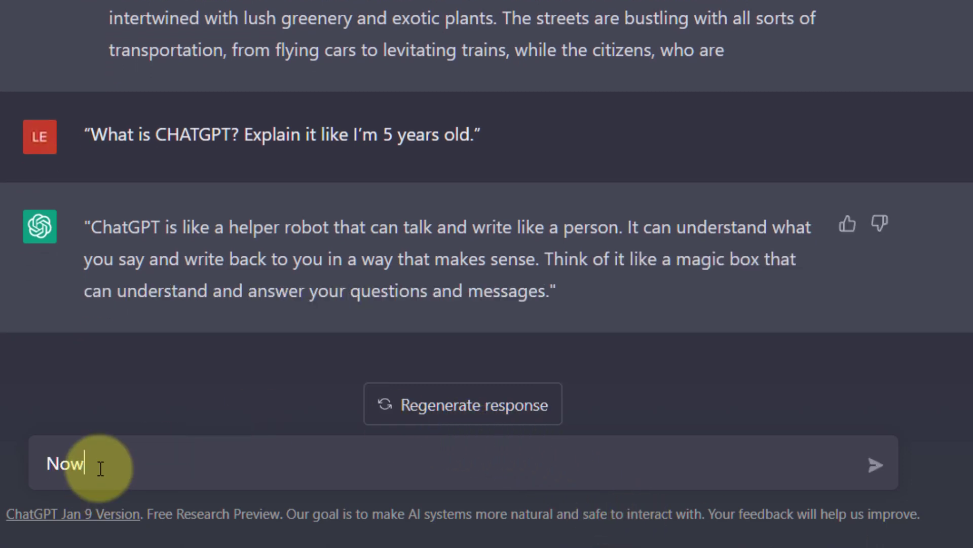
pyautogui.press('Return')
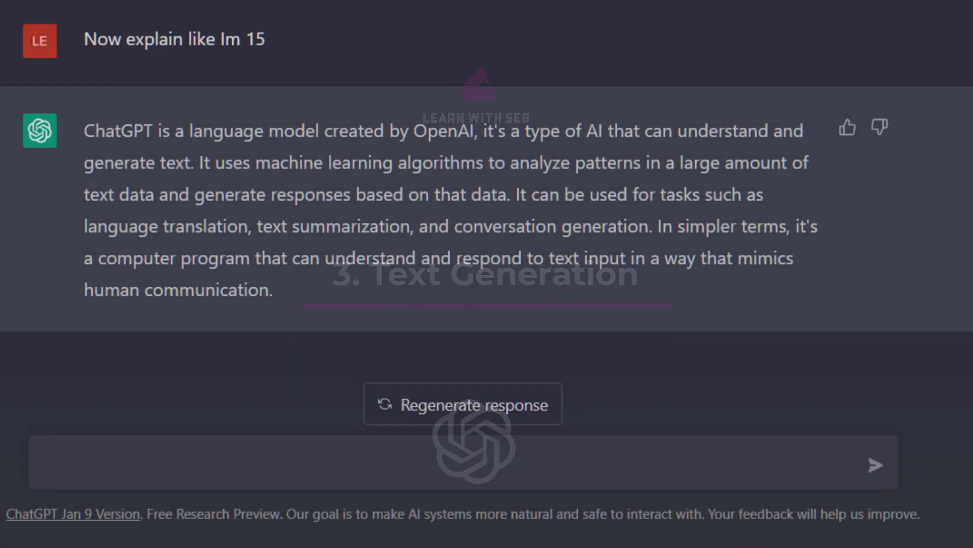
# Request a 200 word blog post on "10 easy ways to lose weight for busy parents".
pyautogui.write('write a 200 word bl')
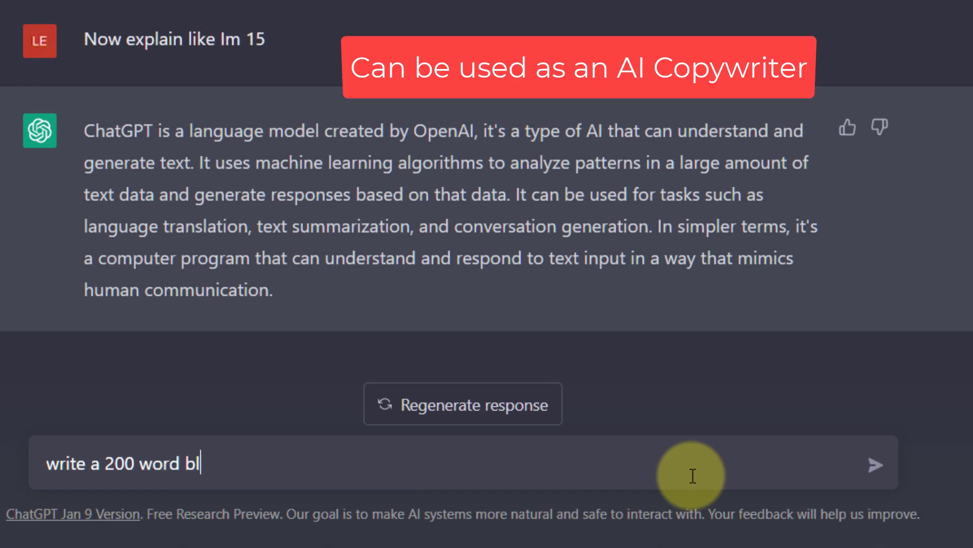
pyautogui.write('og post about')
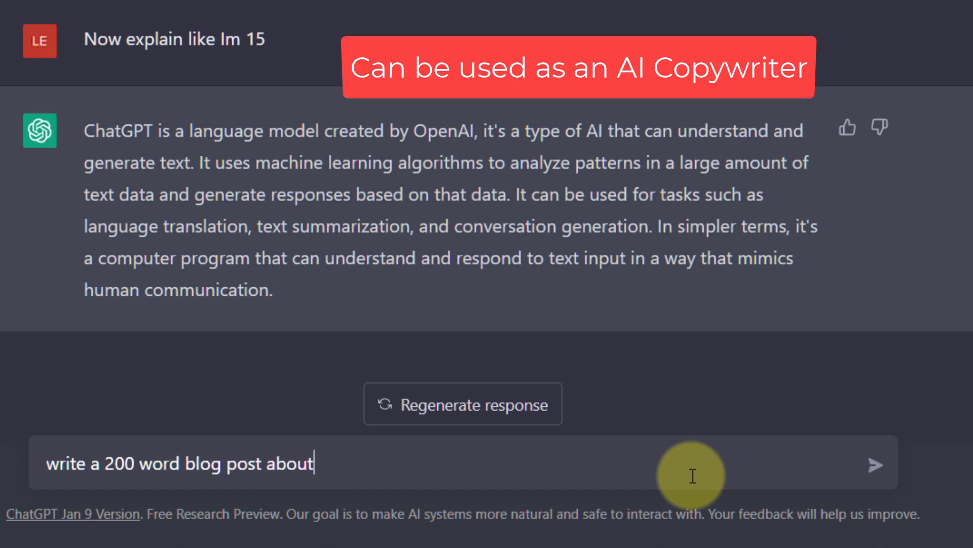
pyautogui.write('"10 easy ways to lose wei')
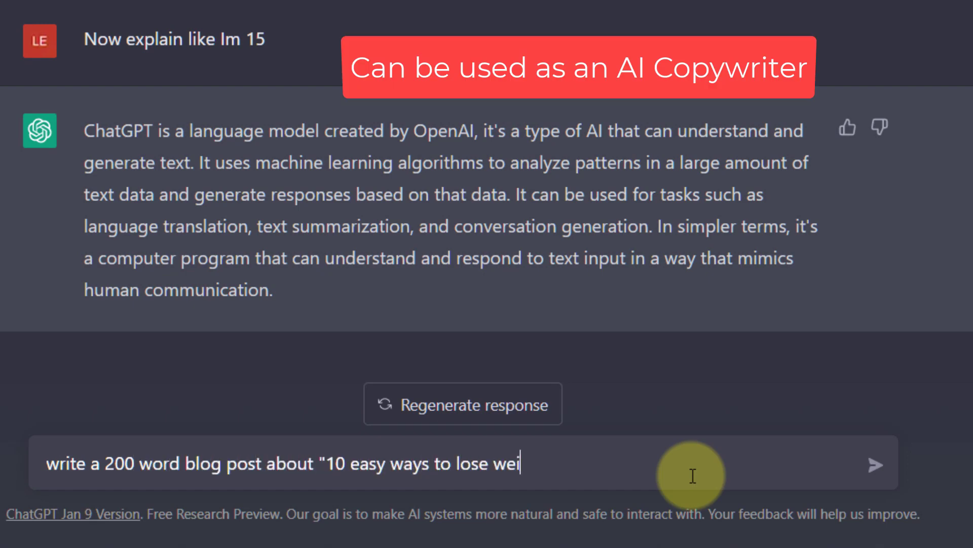
pyautogui.write('ght for busy parents"')
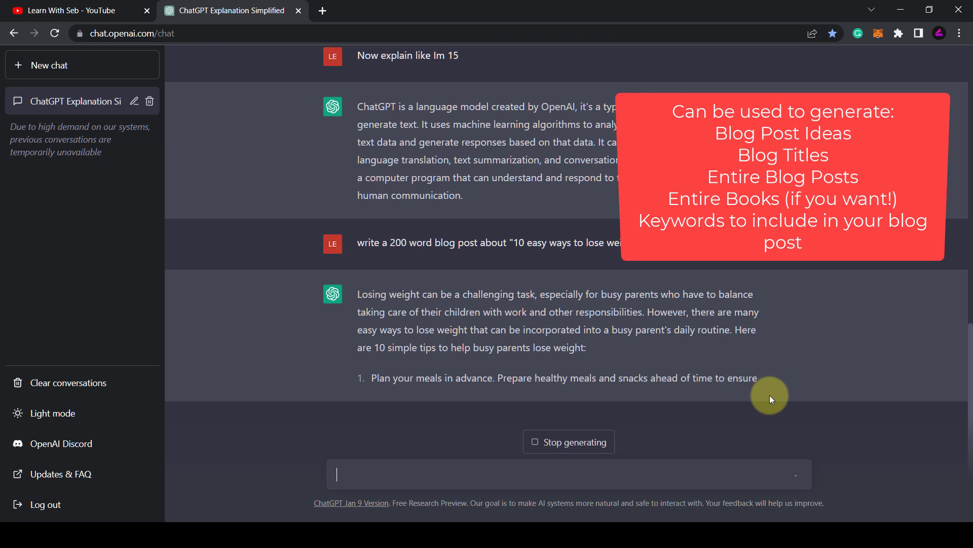
pyautogui.scroll(-3)
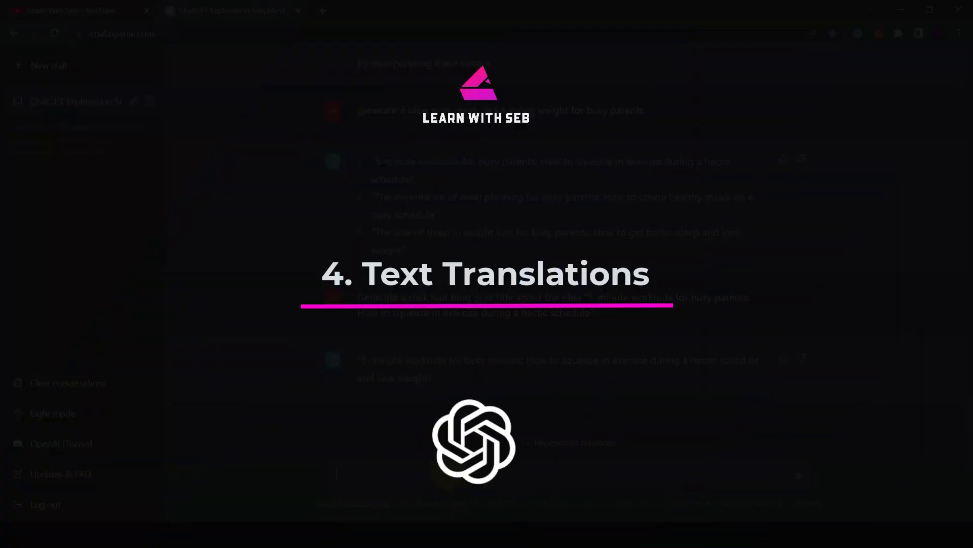
# Send 'Translate the following text into spanish:' with the ChatGPT paragraph.
pyautogui.write('Translate the')
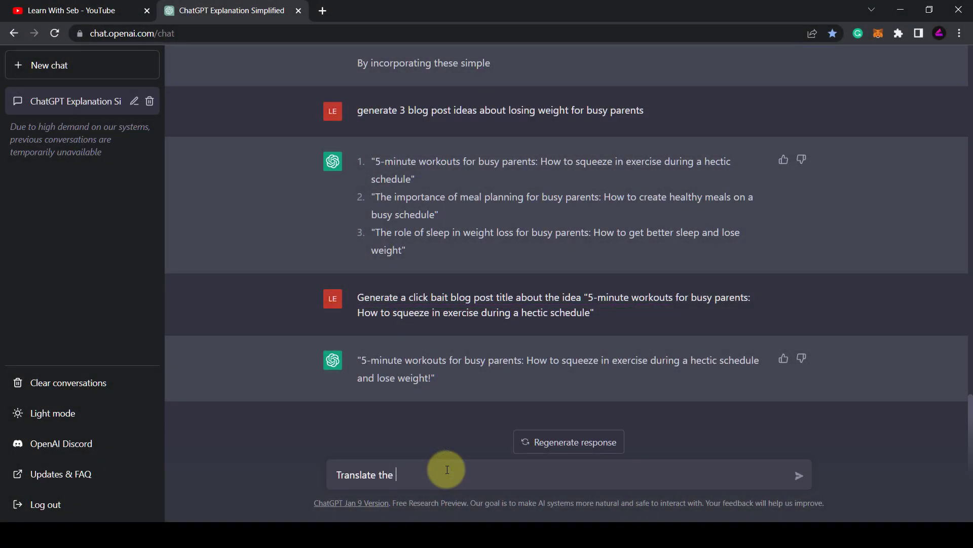
pyautogui.write('following text into spanish : ChatGPT is a computer program that can understand and')
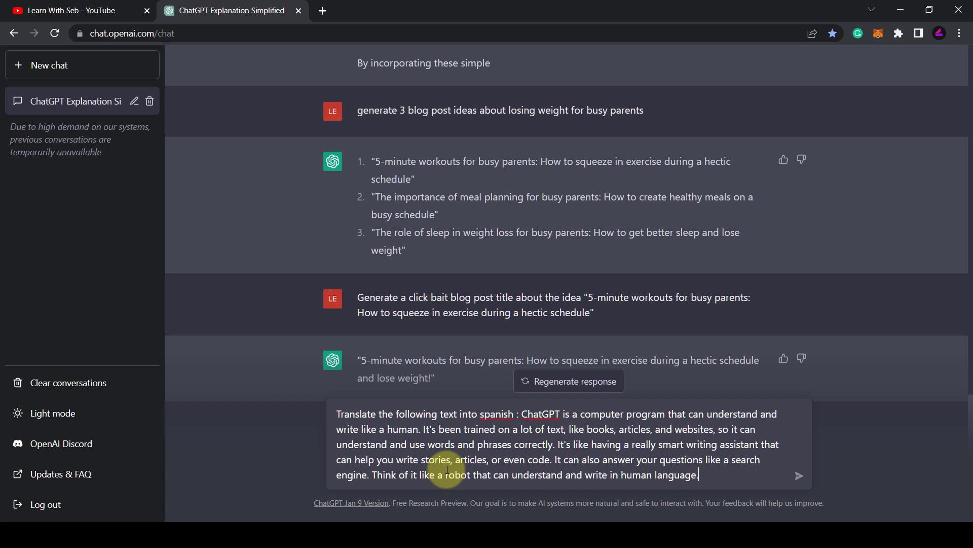
pyautogui.click(799, 475)
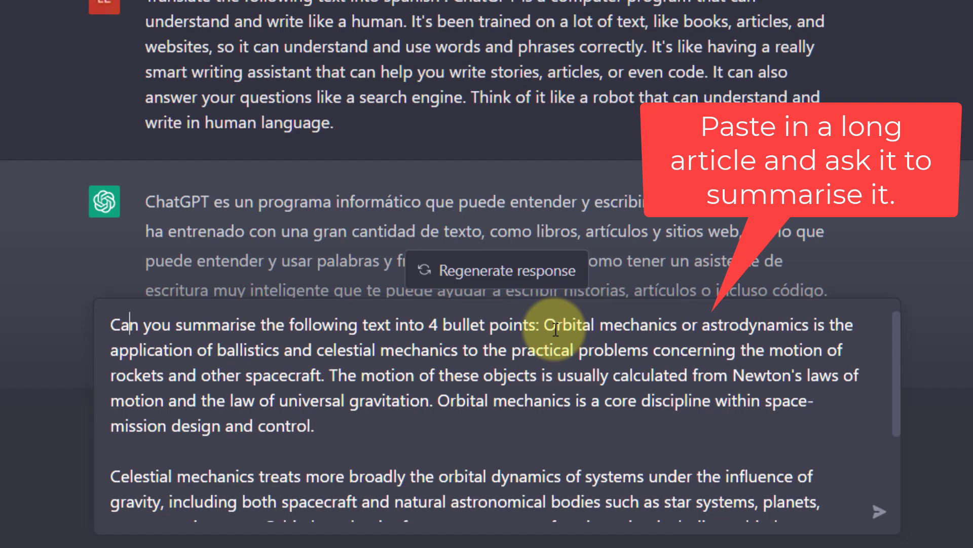
# Review the 4-bullet orbital mechanics summary and ask to explain it like I'm 14.
pyautogui.scroll(-3)
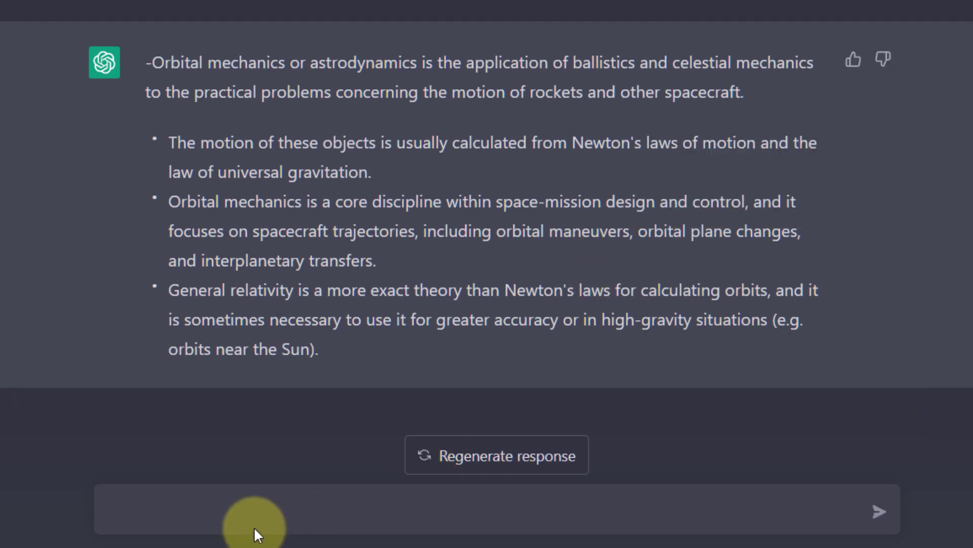
pyautogui.write('Expl')
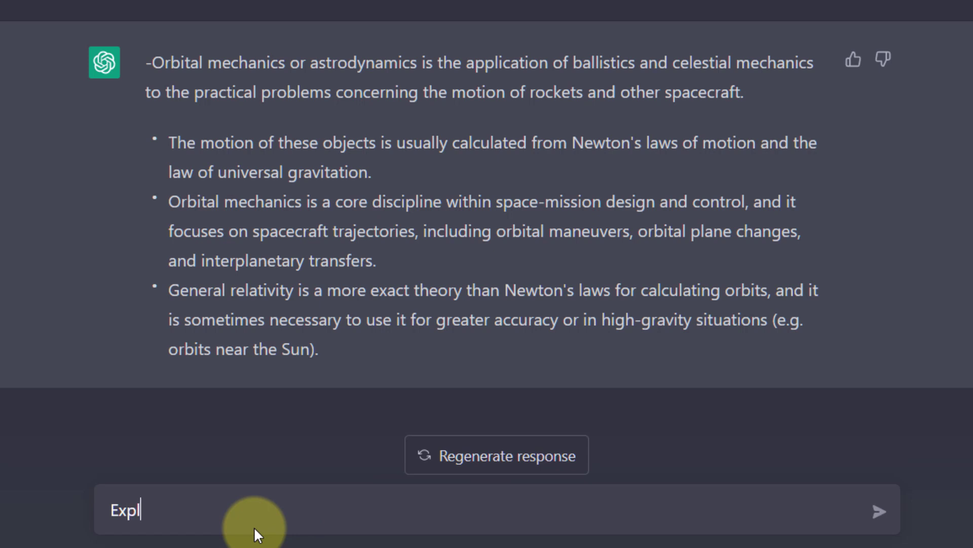
pyautogui.write('ain it like')
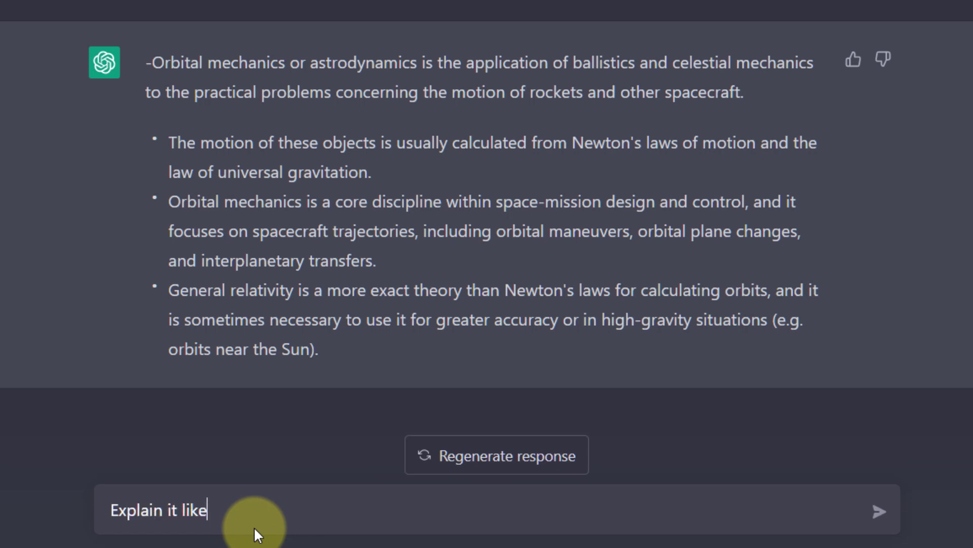
pyautogui.write('im 14')
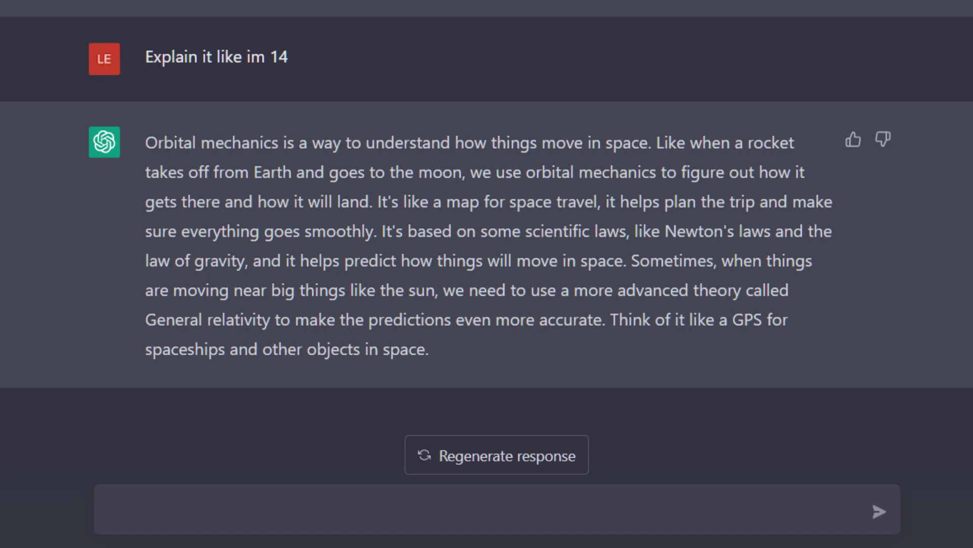
# Draft the question about opening a locked door with the key left on the other side.
pyautogui.write('How do i open a locked door when I left the key in the keyhole on the other side?')
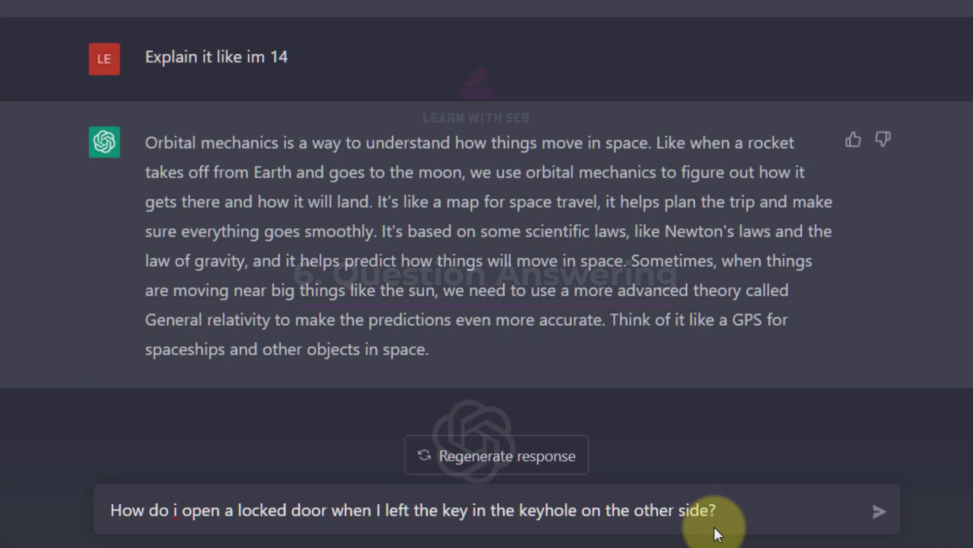
# Send the locked-door question and read the suggested methods like pushing the key with a paperclip.
pyautogui.click(878, 510)
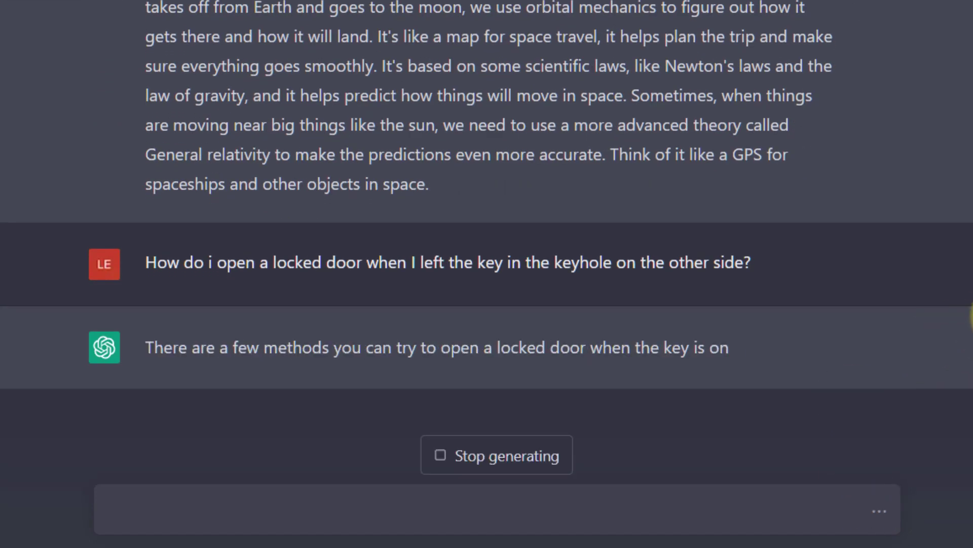
pyautogui.scroll(-3)
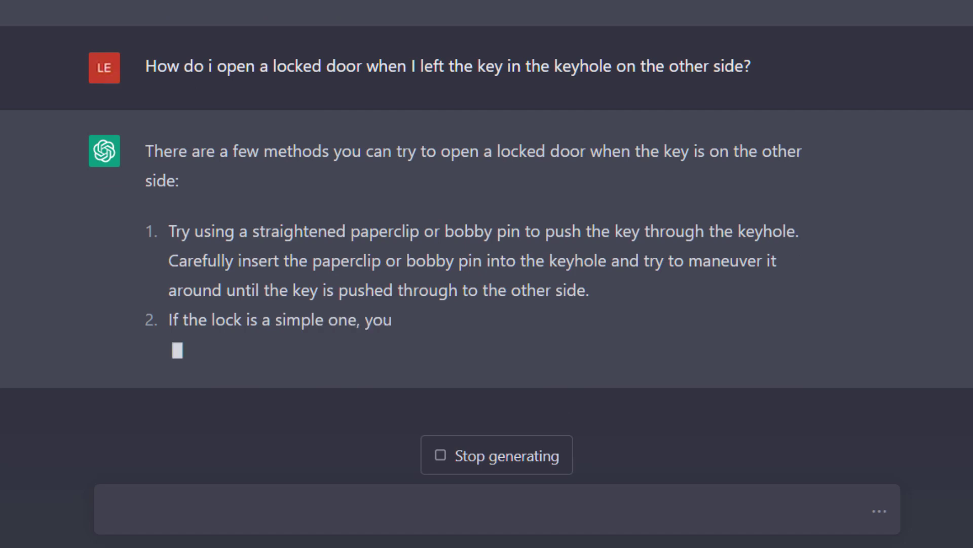
pyautogui.moveTo(842, 378)
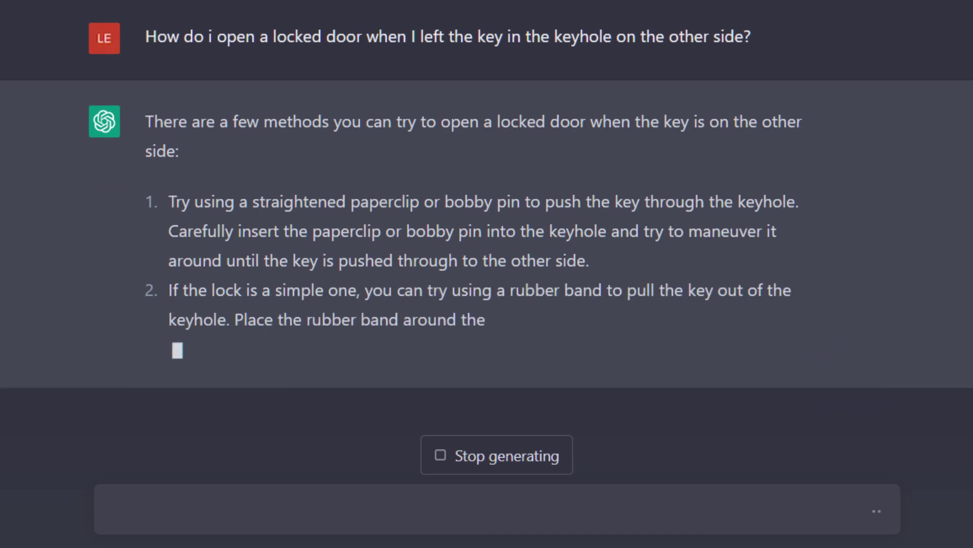
pyautogui.moveTo(813, 534)
pyautogui.write('I only have 2 eggs, bread, ketchup, butter, and an apple in my fridge. What can I make?')
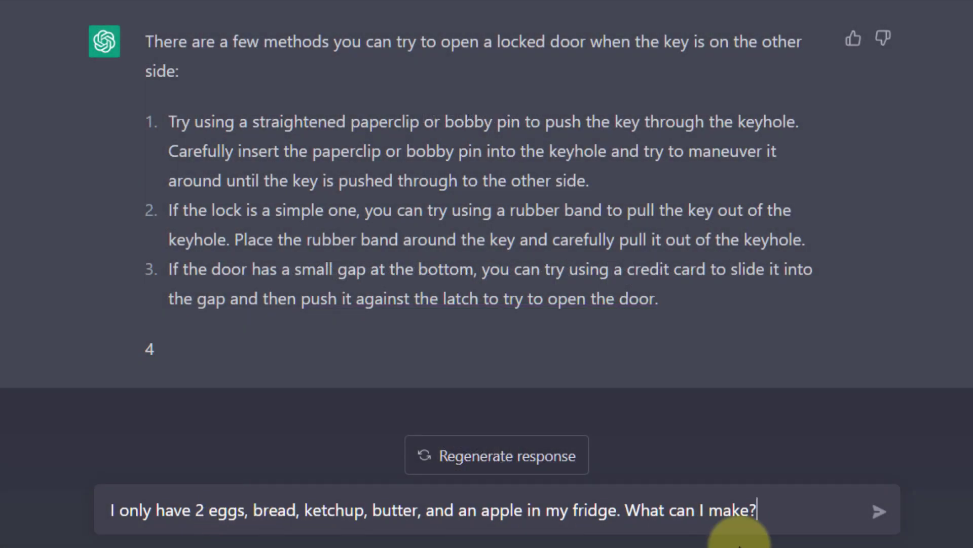
# Send the eggs, bread, ketchup, butter and apple recipe question, then the busy-parents weight-loss Twitter thread request.
pyautogui.click(878, 510)
pyautogui.write('Write a Twitter thread about how to lose weight for busy parents. keep it concise, parents dont have time to read.')
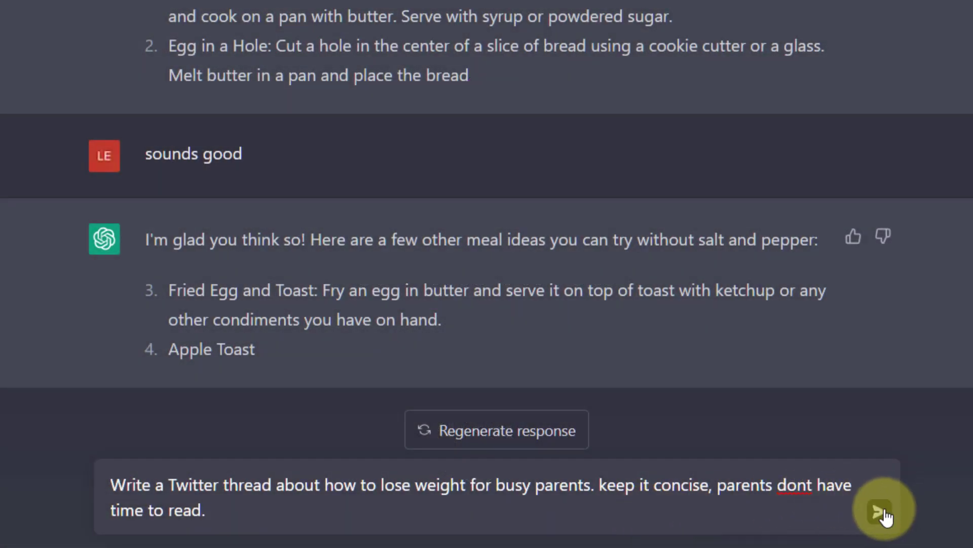
pyautogui.click(881, 510)
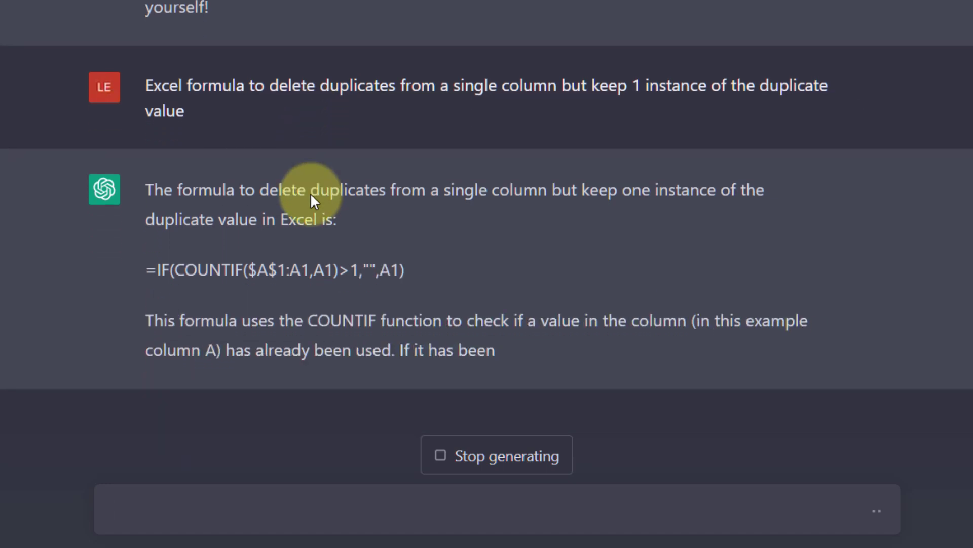
# Scroll through the COUNTIF duplicates formula answer and the Remove Duplicates alternative.
pyautogui.scroll(3)
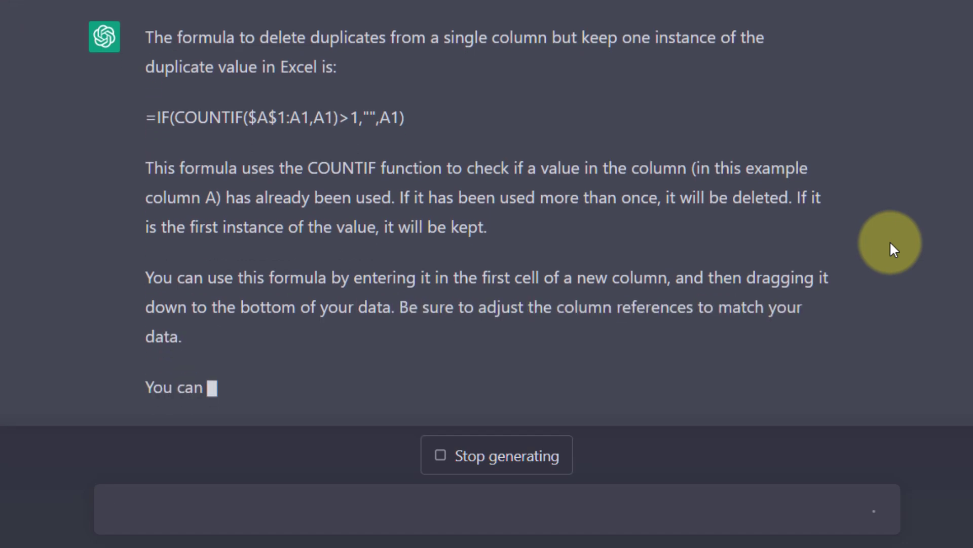
pyautogui.scroll(-3)
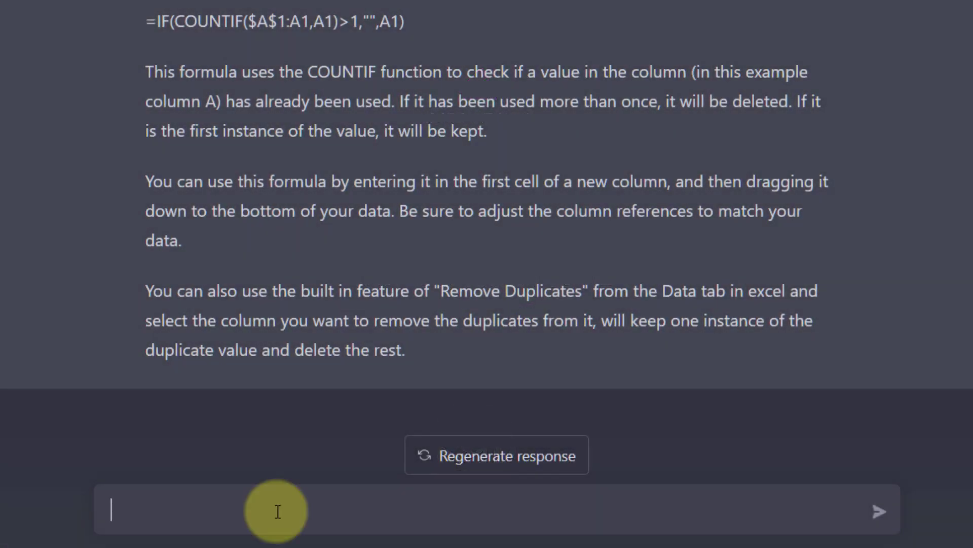
# Request an HTML table with 2 columns, 4 rows, column headers and sample data, and read the code answer.
pyautogui.write('Create a HTML table with 2 columns and 4 rows, include column headers and sample data in the rows. Make it pretty.')
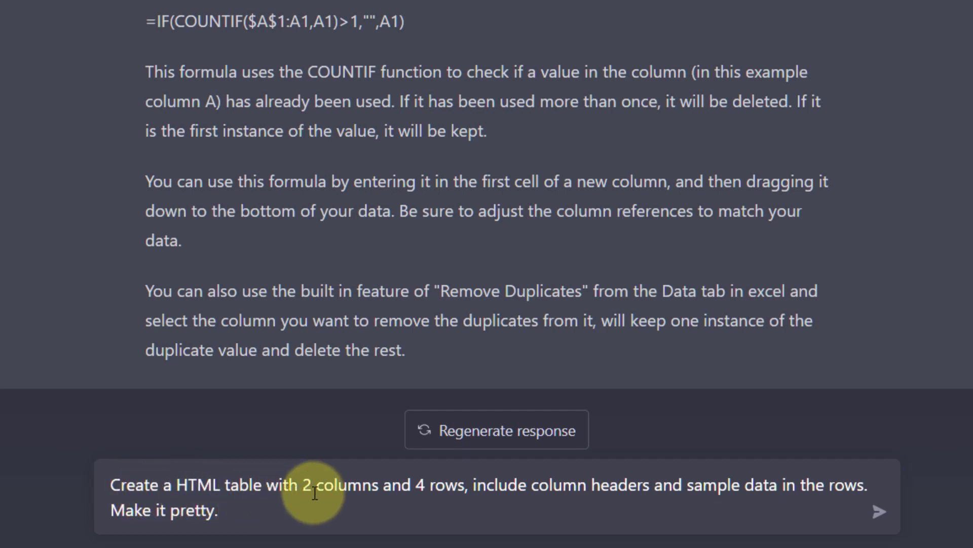
pyautogui.moveTo(494, 493)
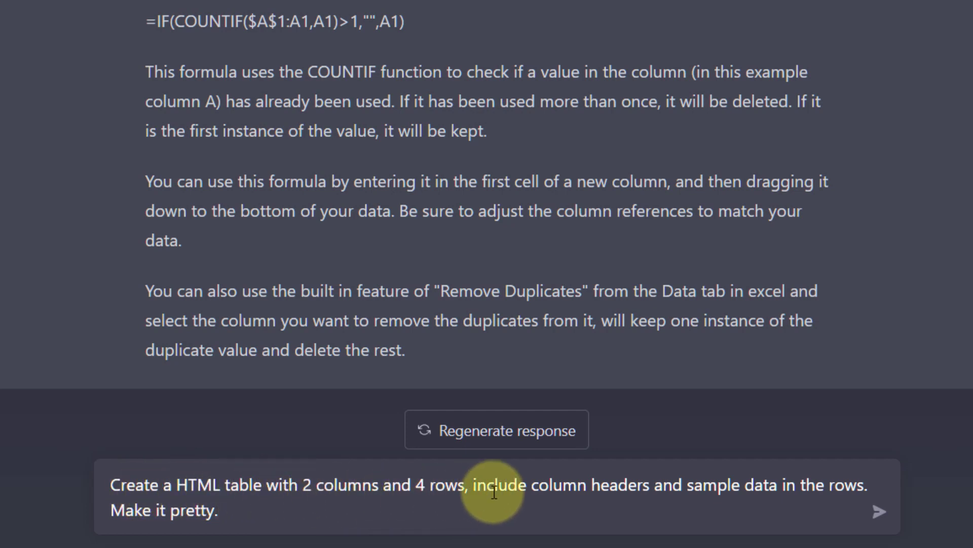
pyautogui.click(877, 511)
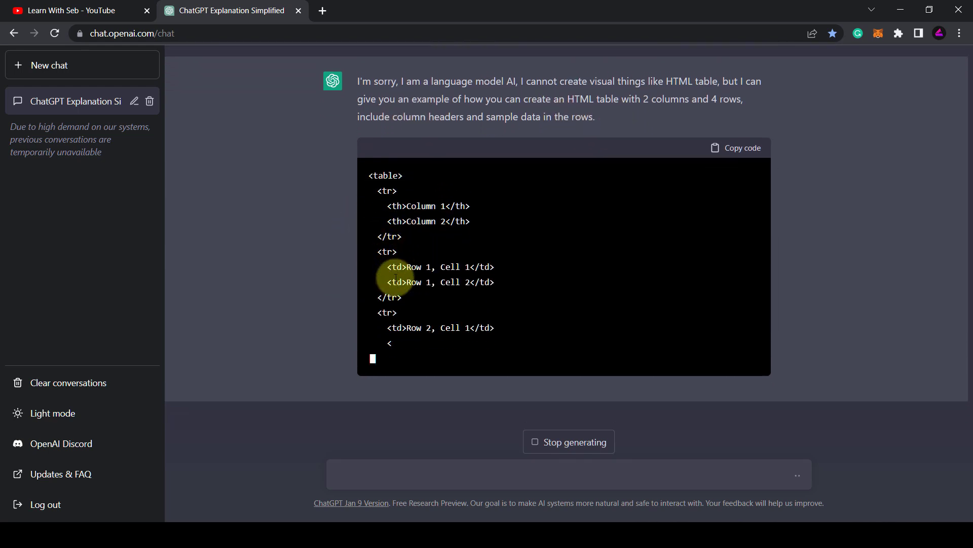
pyautogui.scroll(-3)
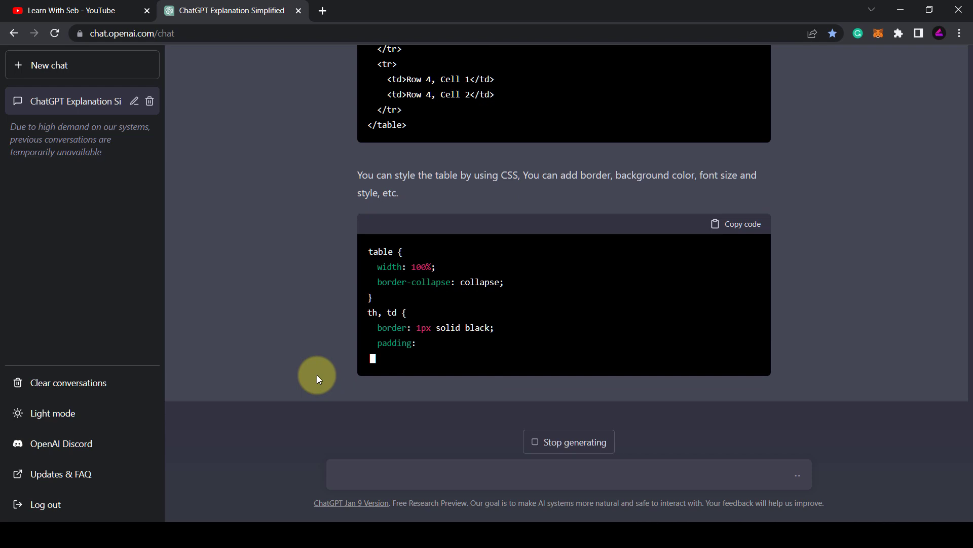
pyautogui.scroll(-3)
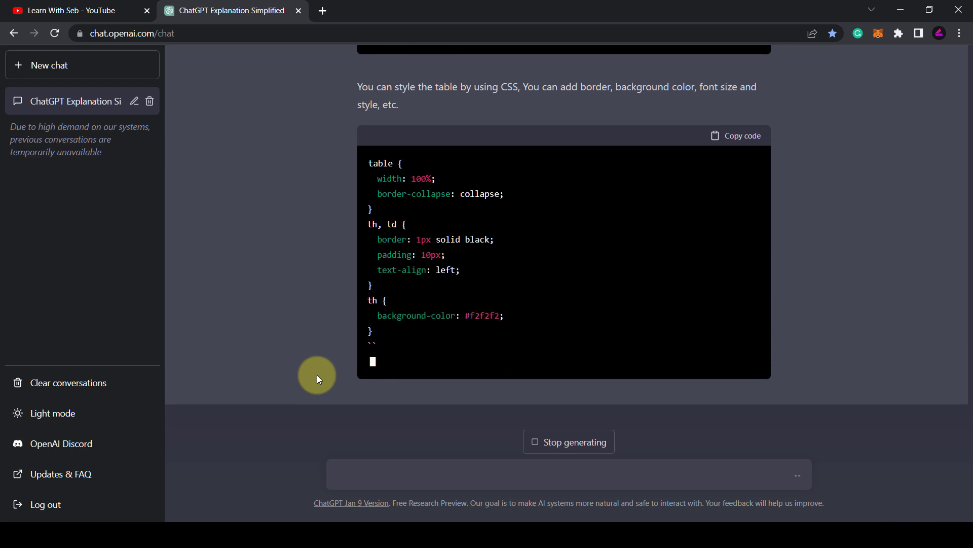
pyautogui.scroll(-3)
pyautogui.write('My HTML table below do')
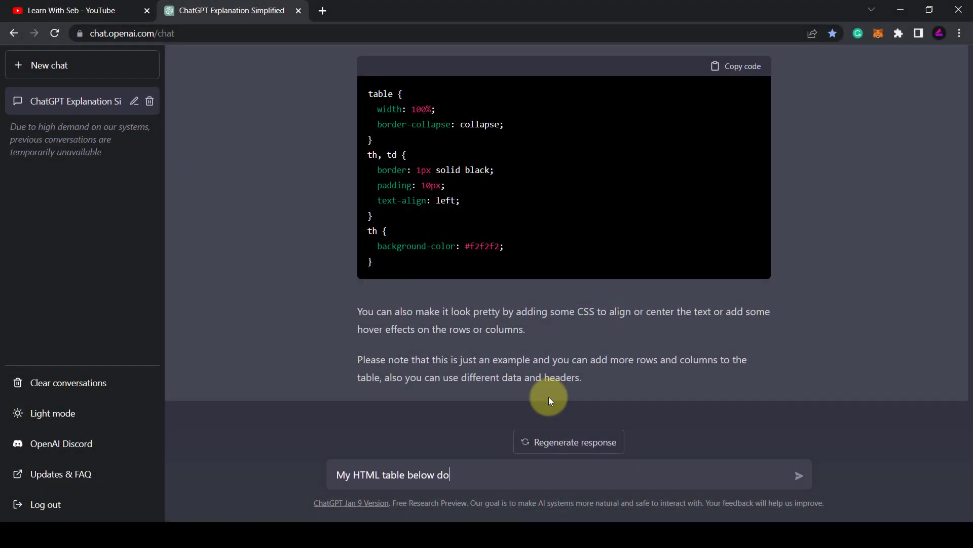
# Ask what's wrong with the pasted table code and read the missing closing-tag diagnosis.
pyautogui.write('esnt work. Whats wrong:')
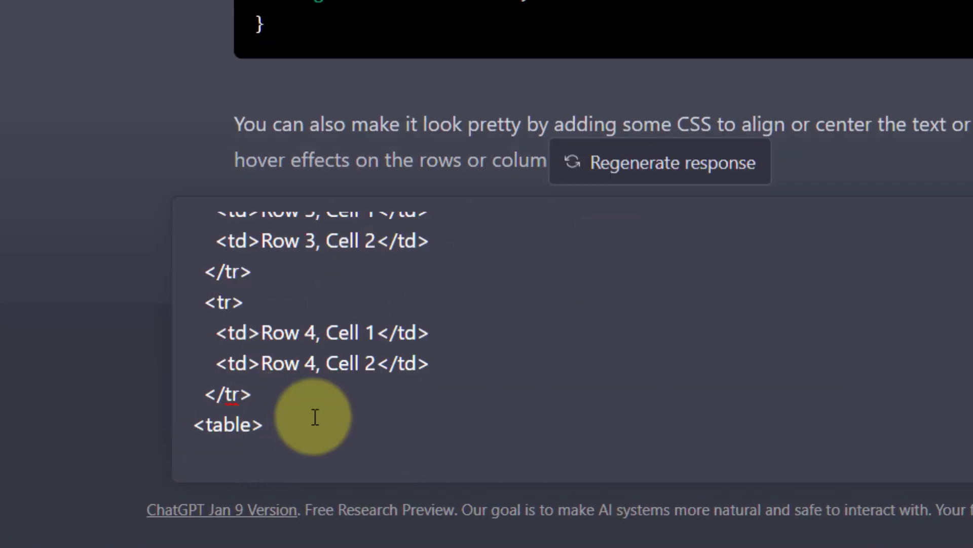
pyautogui.scroll(3)
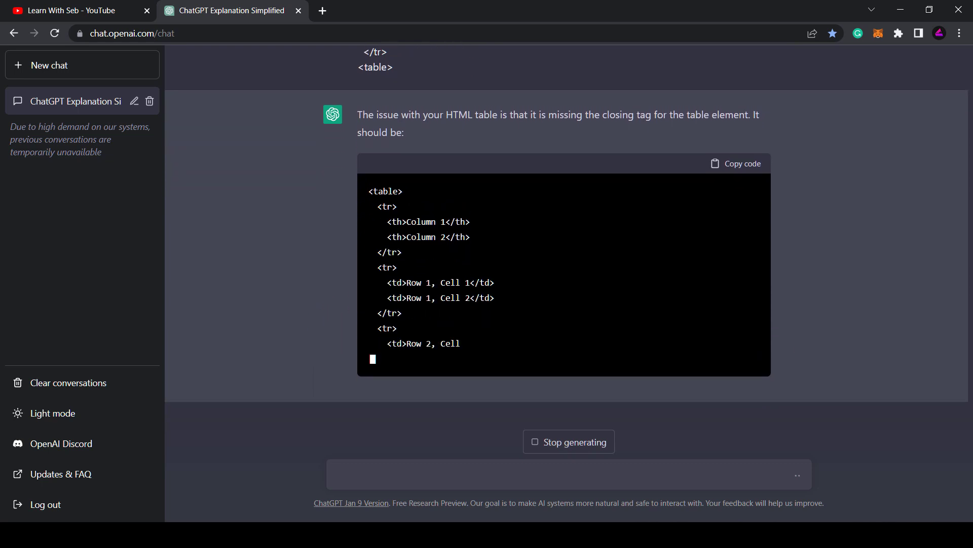
pyautogui.scroll(-3)
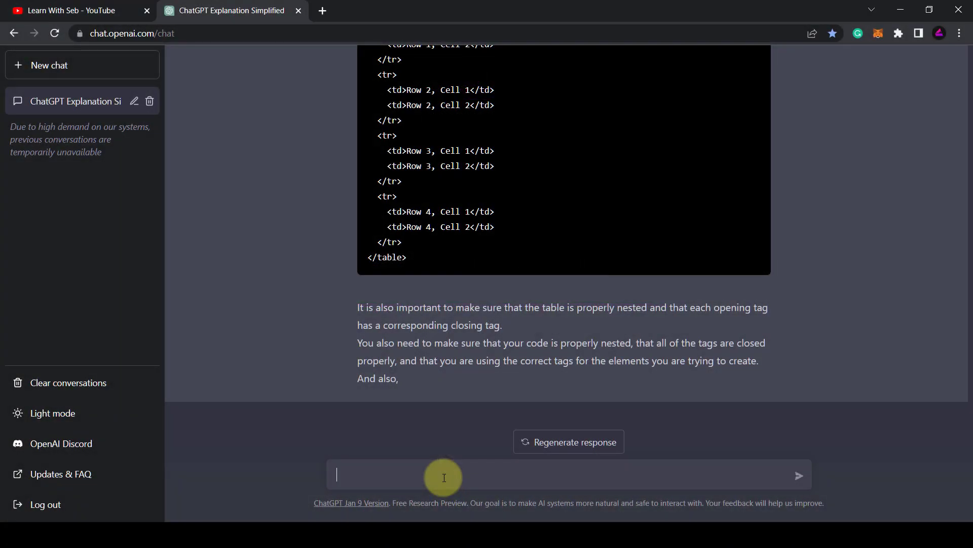
# Request a Python script that renames image files in a folder and read the reply.
pyautogui.write('Write a python script to automate renaming image file names in a folder')
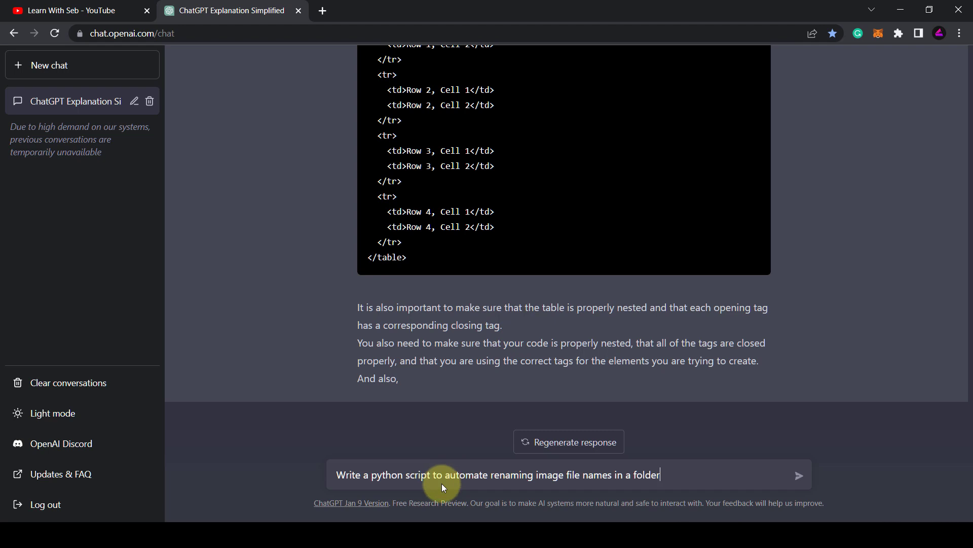
pyautogui.click(799, 475)
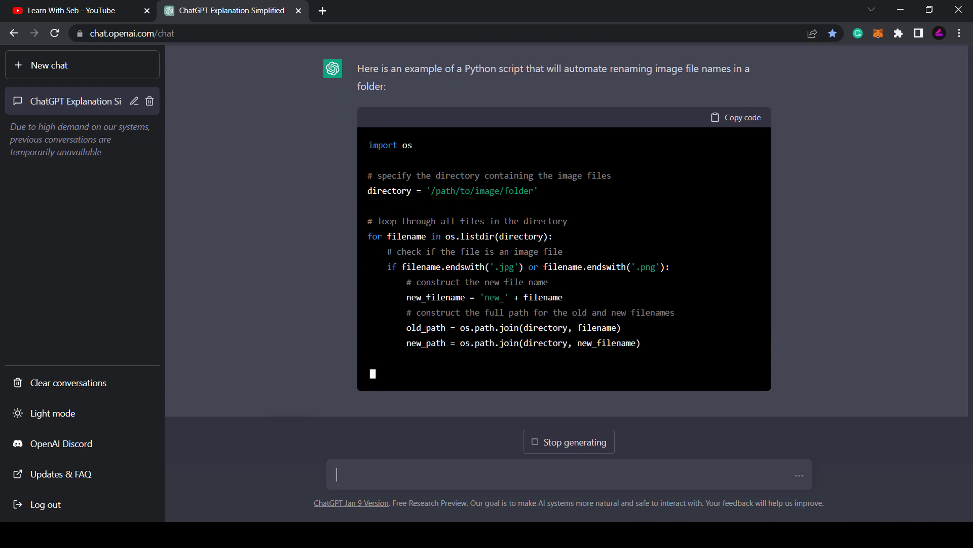
pyautogui.scroll(-3)
pyautogui.write('What are 10 online business ideas I can start from home with no skills or experience')
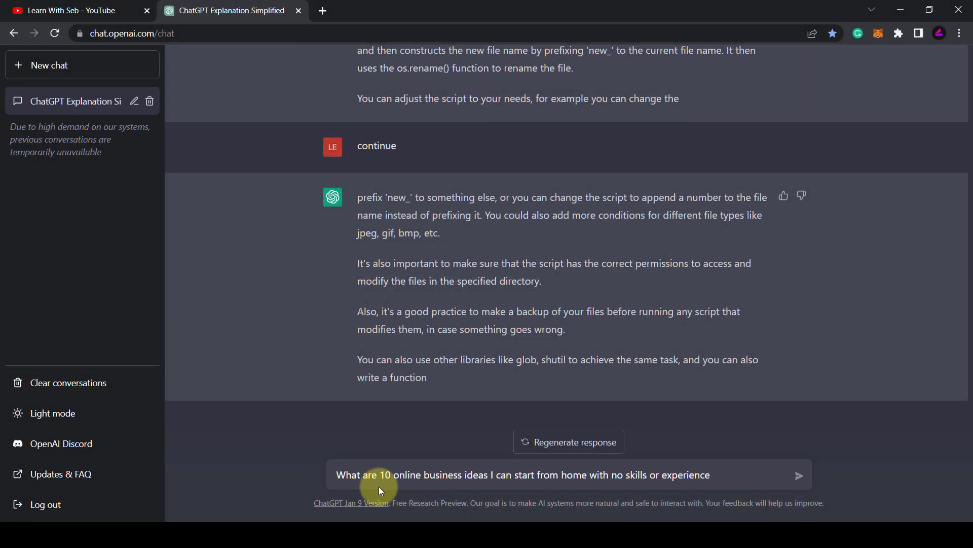
pyautogui.moveTo(661, 485)
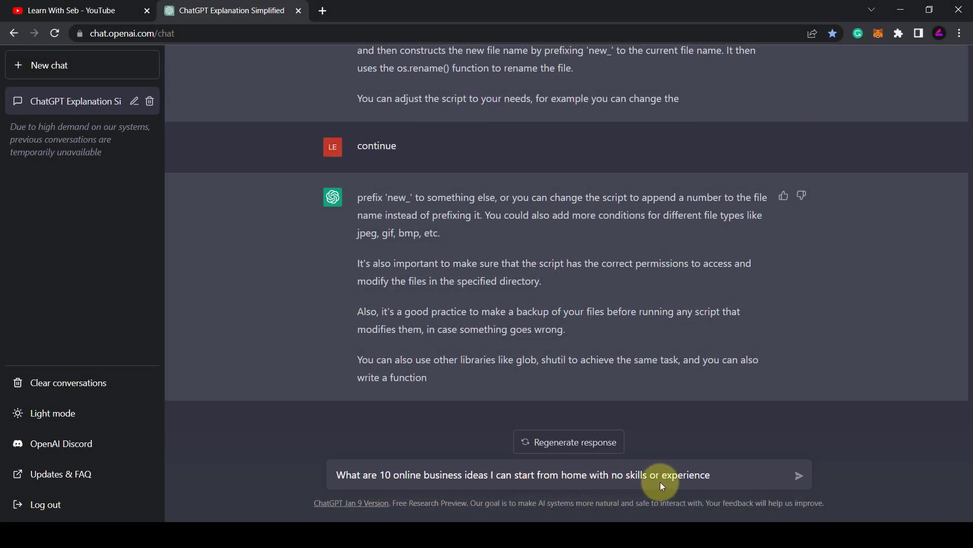
# Ask for online business ideas requiring no skills and read the list.
pyautogui.click(800, 475)
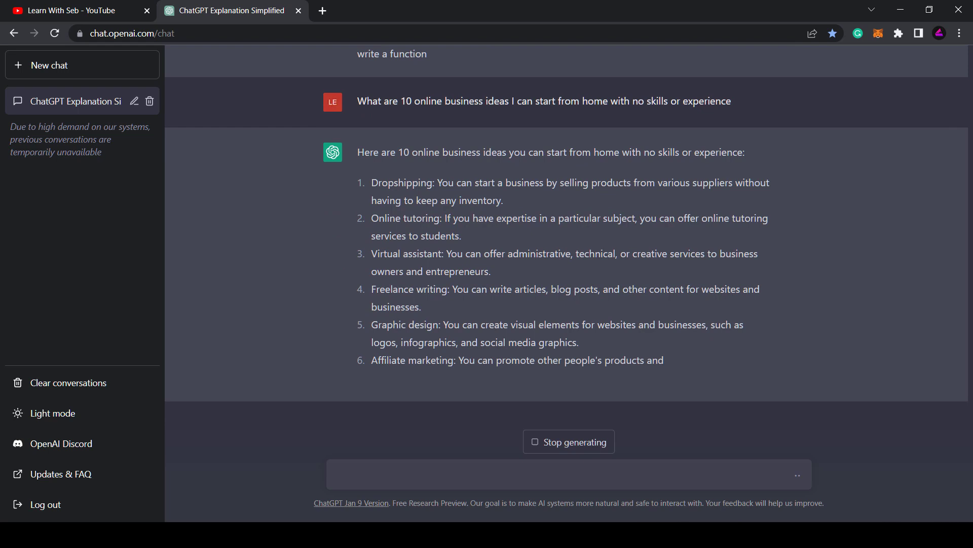
pyautogui.scroll(-3)
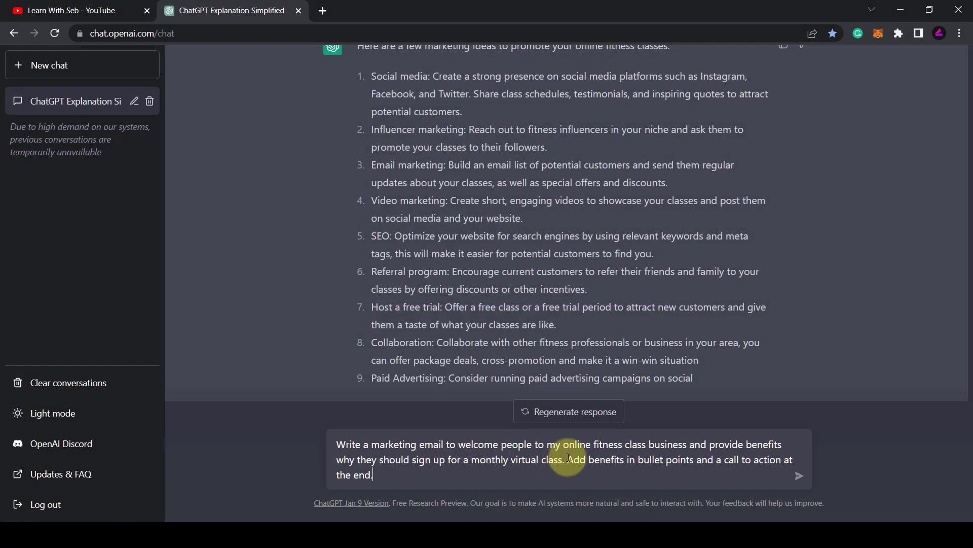
pyautogui.moveTo(433, 474)
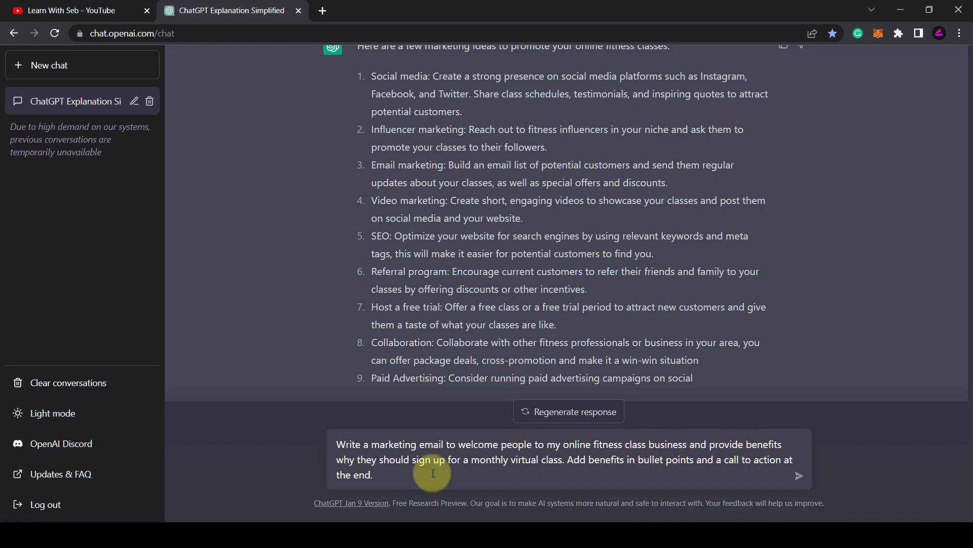
# Send the request for a fitness-class welcome marketing email with bullet-point benefits.
pyautogui.click(799, 477)
pyautogui.write('Write Facebook Ad copy to promote my virtual fitness class. Make it inspirational')
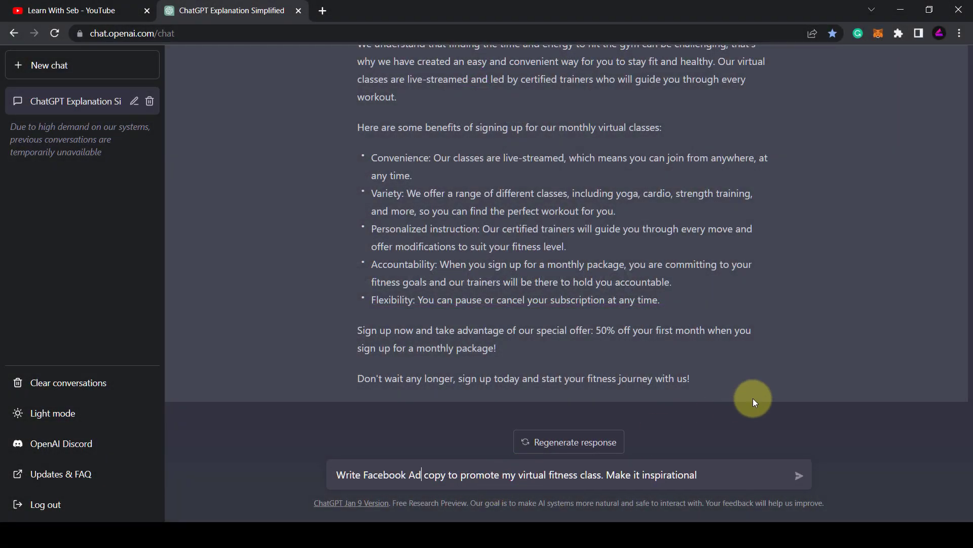
pyautogui.moveTo(784, 478)
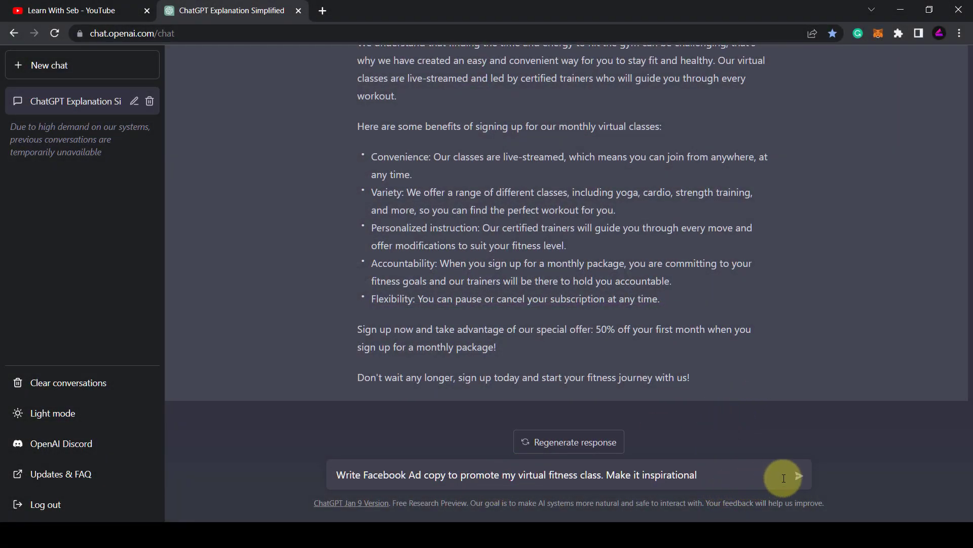
# Send the request for inspirational Facebook Ad copy.
pyautogui.click(815, 475)
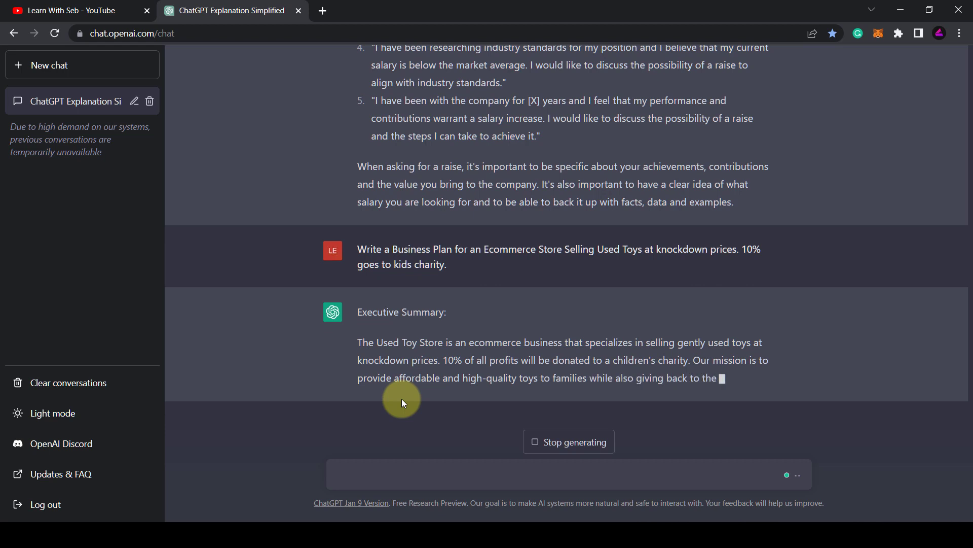
# Follow the used-toy ecommerce business plan as its Executive Summary generates.
pyautogui.scroll(-3)
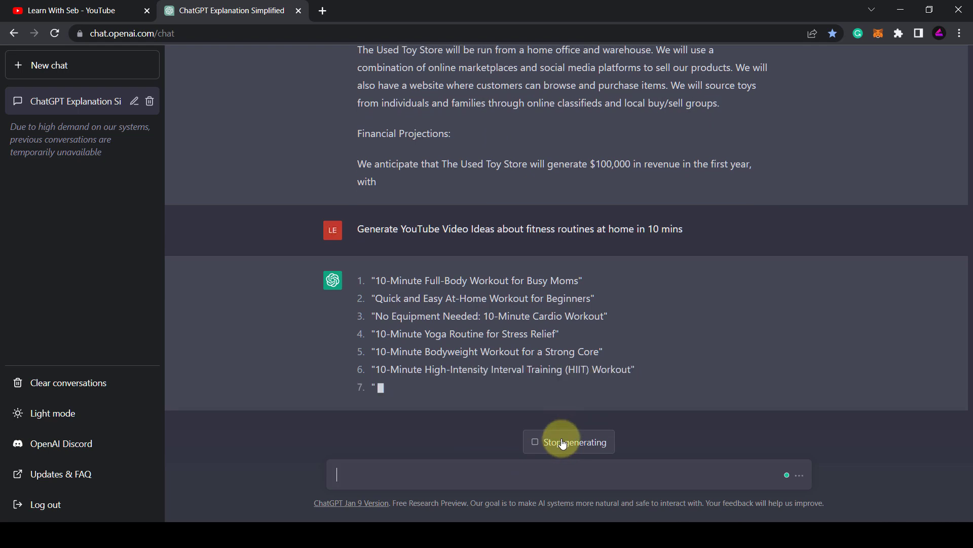
# Stop generating the 10-minute home fitness YouTube ideas list at its seventh title.
pyautogui.click(568, 441)
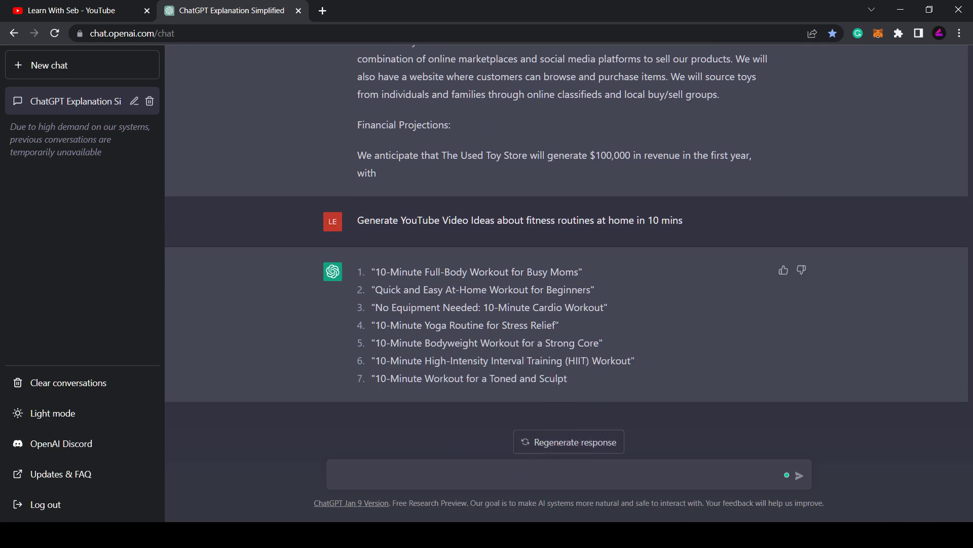